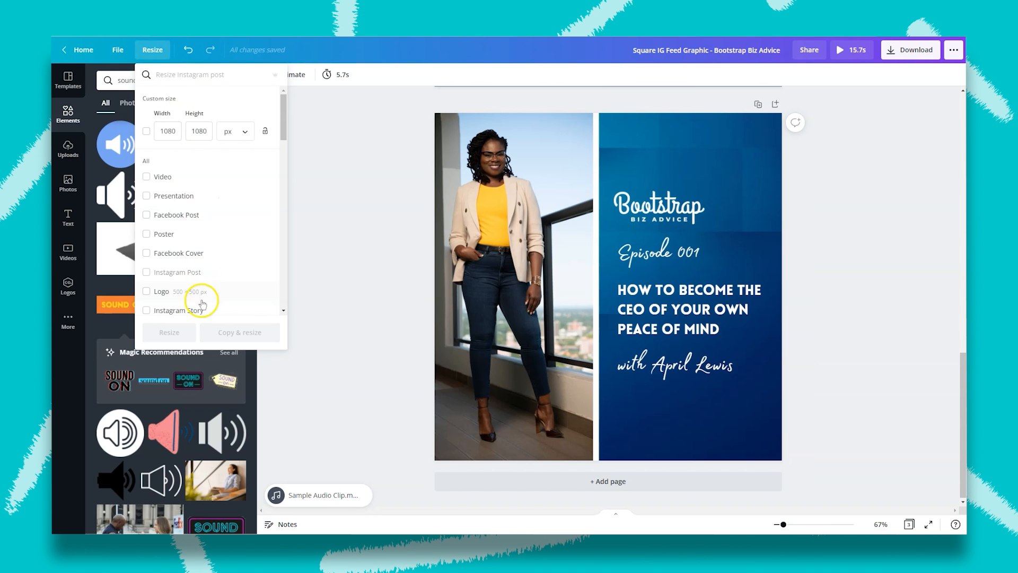
# Make an Instagram Story-sized copy of the design, then show image effects for the cover photo.
pyautogui.click(147, 310)
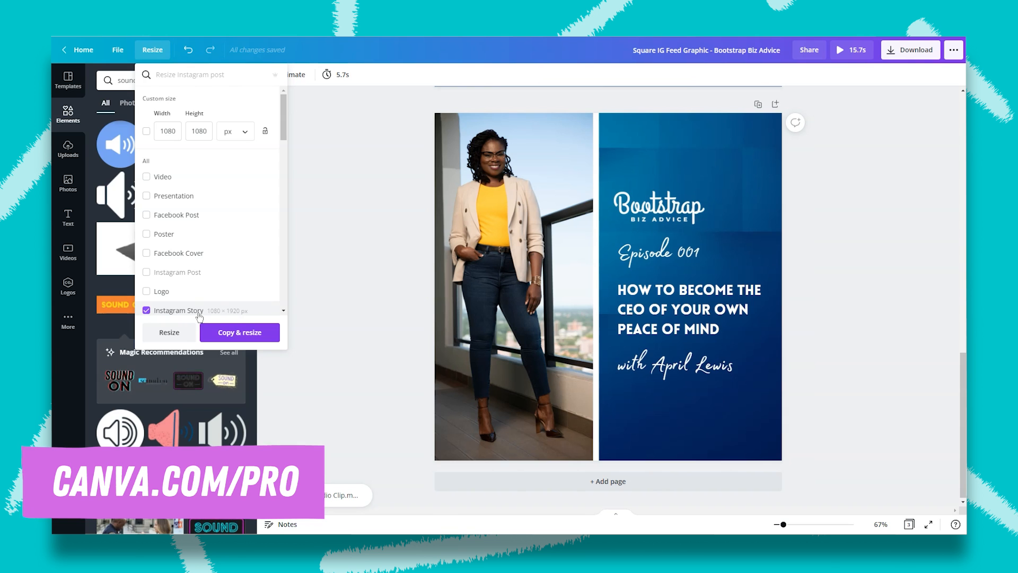
pyautogui.click(239, 332)
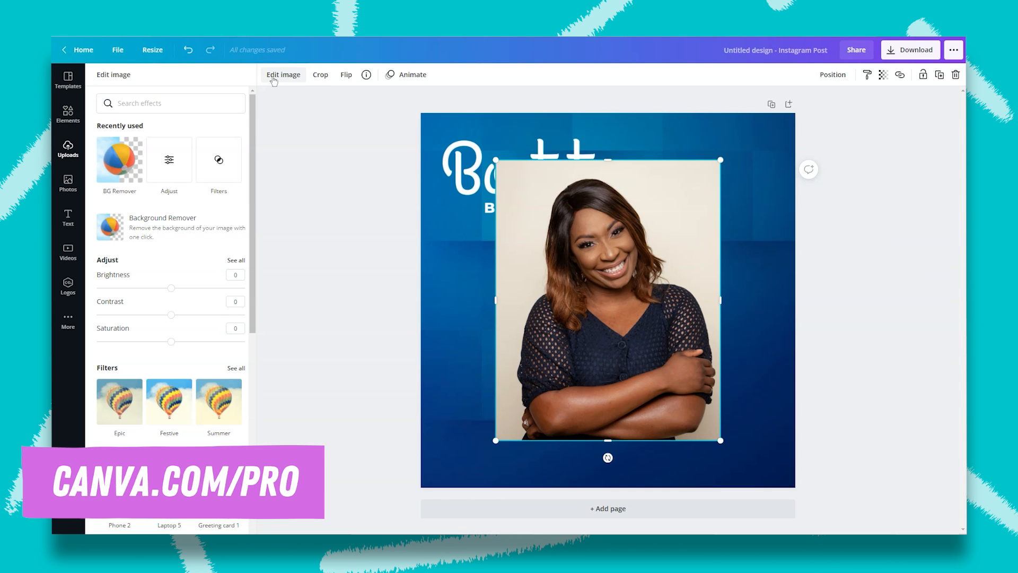
pyautogui.click(119, 159)
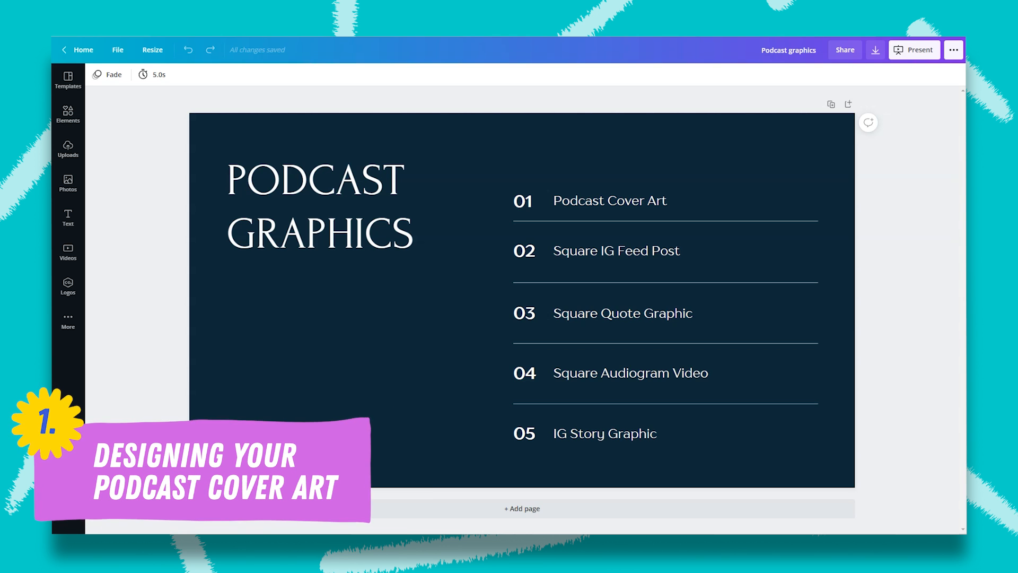
# Leave the Podcast graphics presentation and go back to the Canva home page.
pyautogui.click(78, 50)
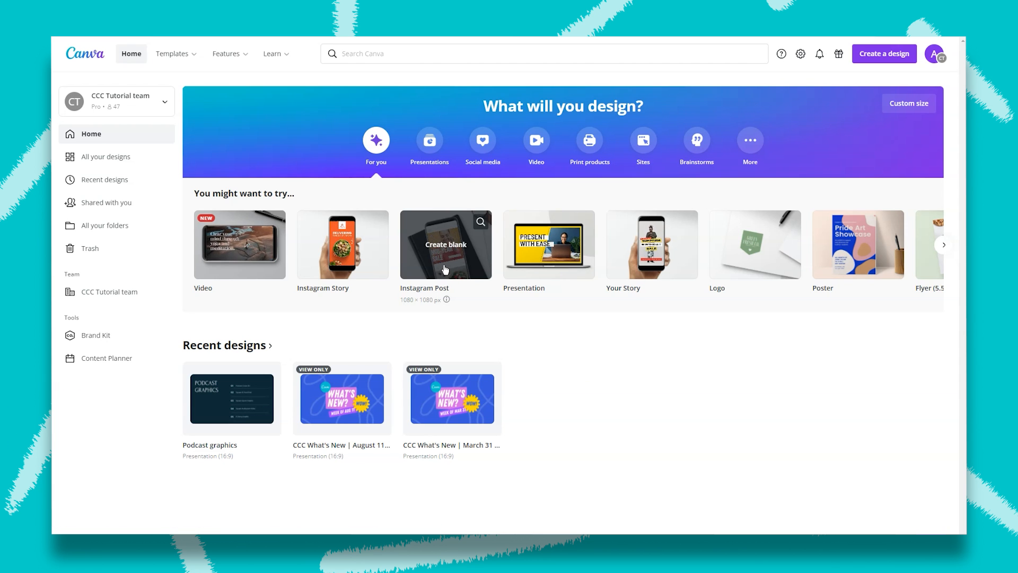
# Start a blank Instagram Post design and show the uploaded portrait and Bootstrap logo.
pyautogui.click(445, 244)
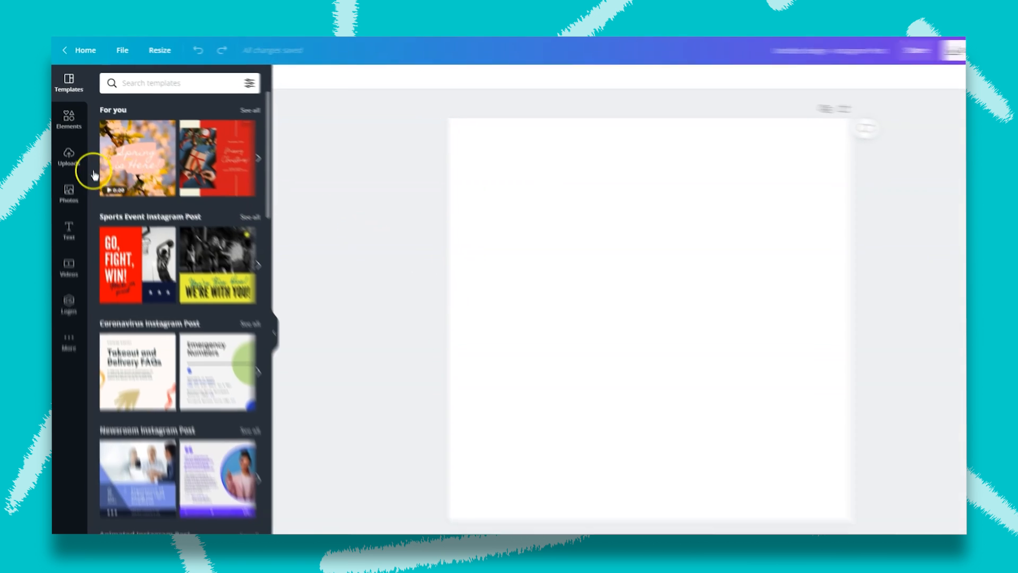
pyautogui.click(68, 158)
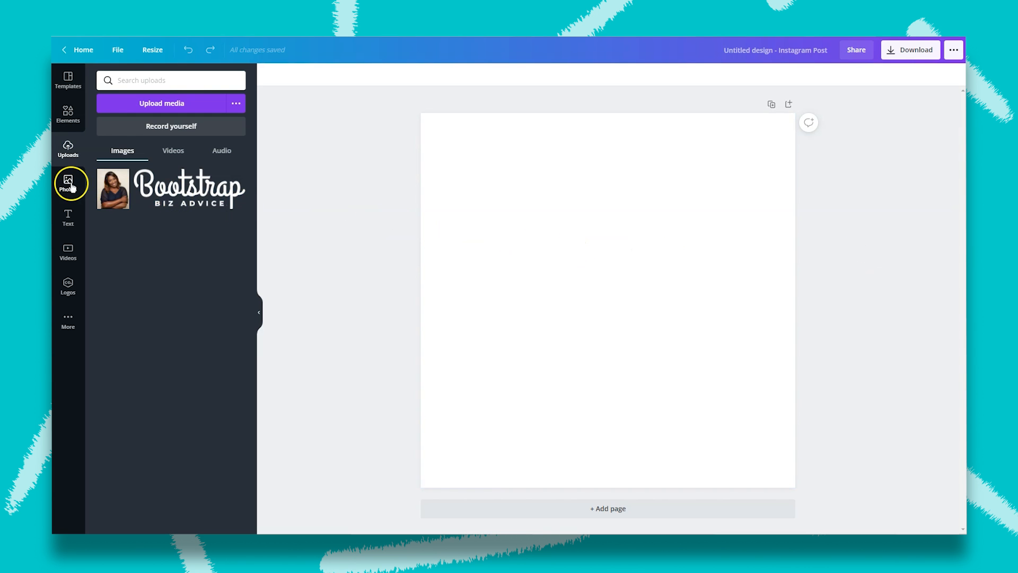
# Search stock photos for 'blue background' and filter the results to free images.
pyautogui.click(68, 183)
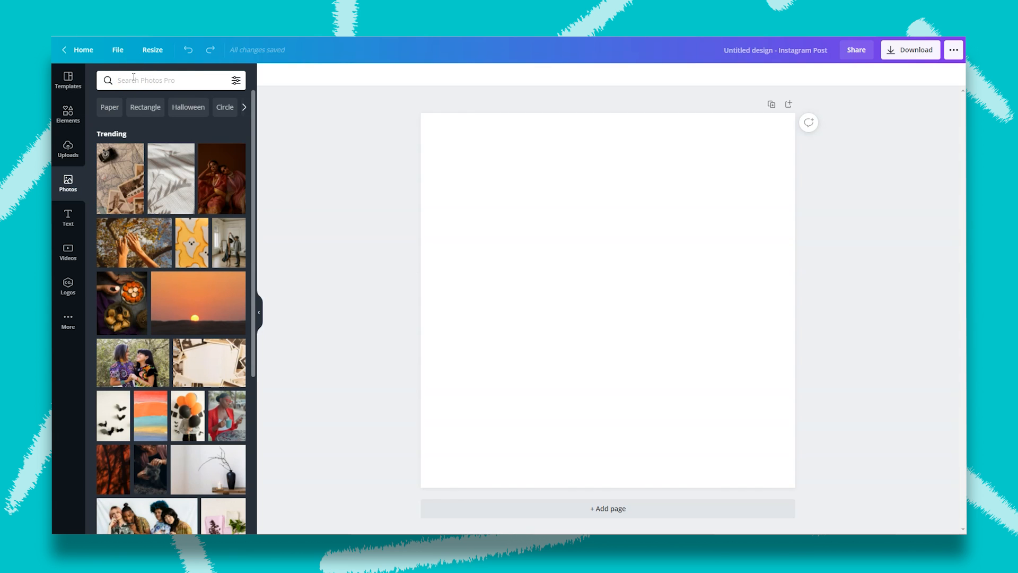
pyautogui.write('blue background')
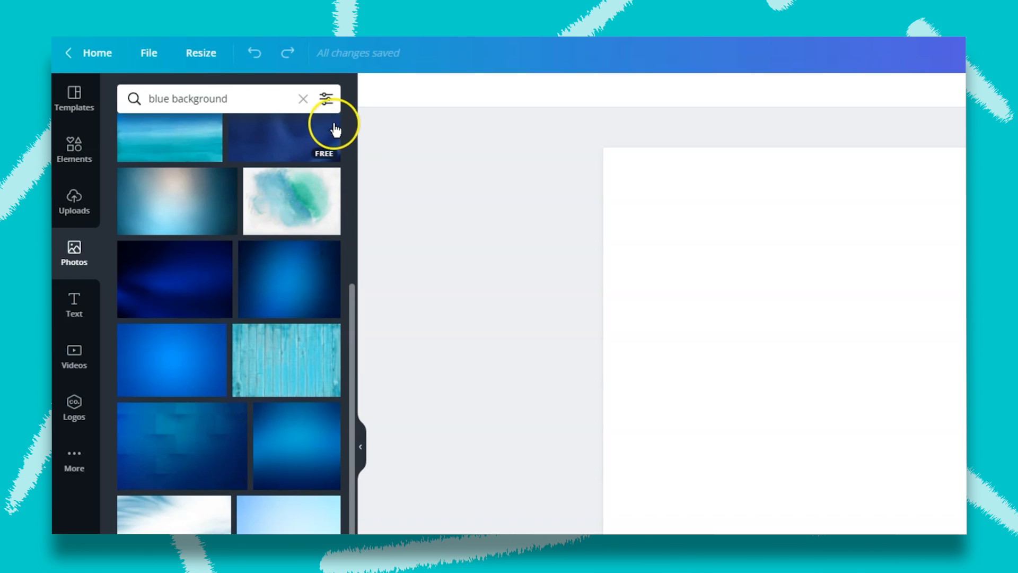
pyautogui.click(326, 98)
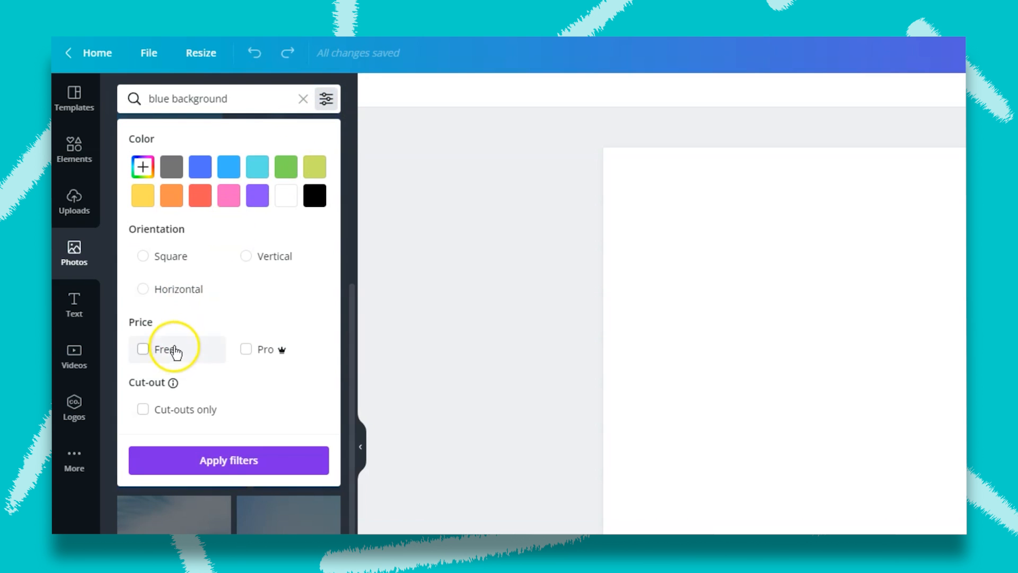
pyautogui.click(143, 349)
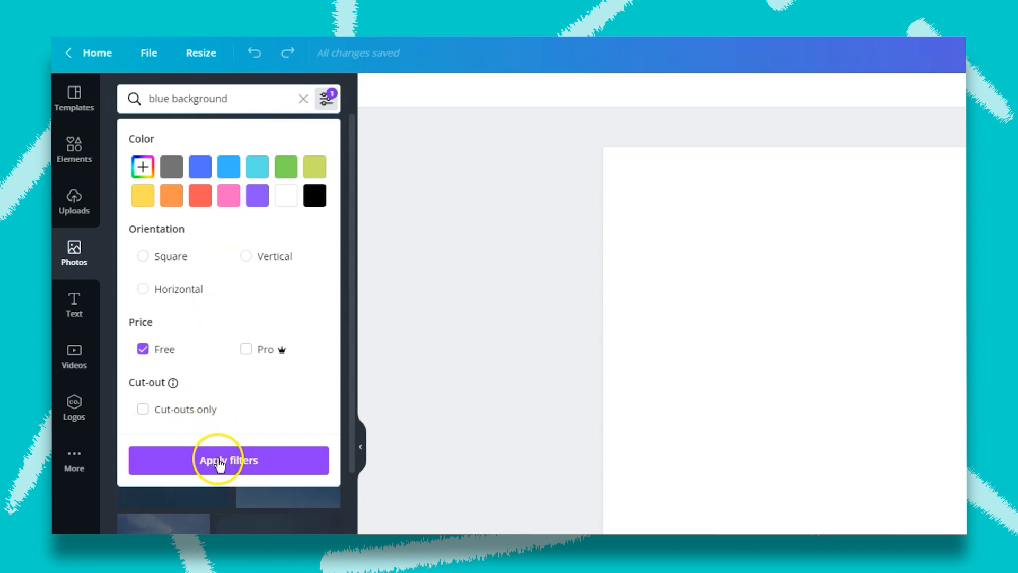
pyautogui.click(228, 459)
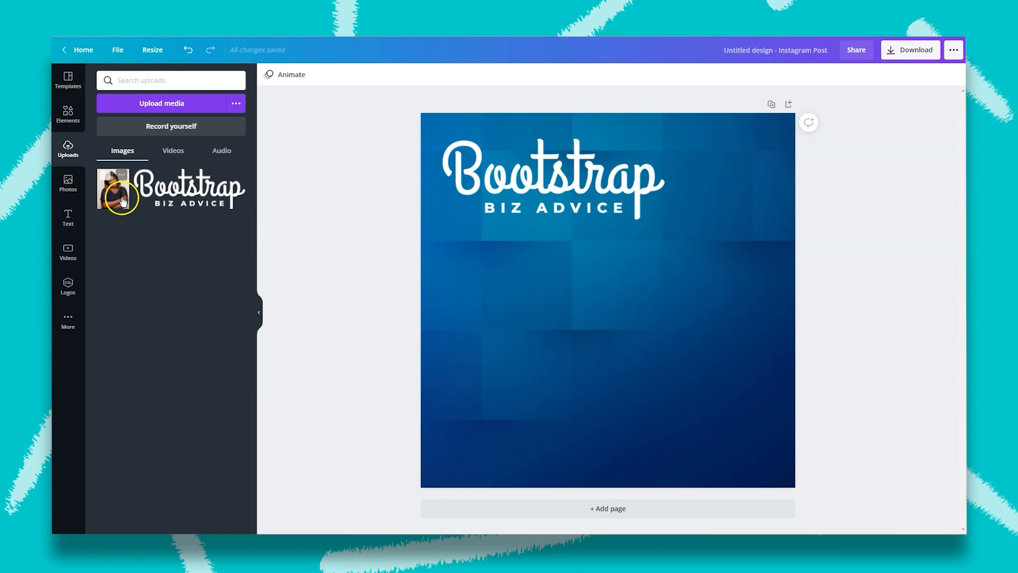
# Add the uploaded portrait to the post, select it, and show its image effects.
pyautogui.click(121, 196)
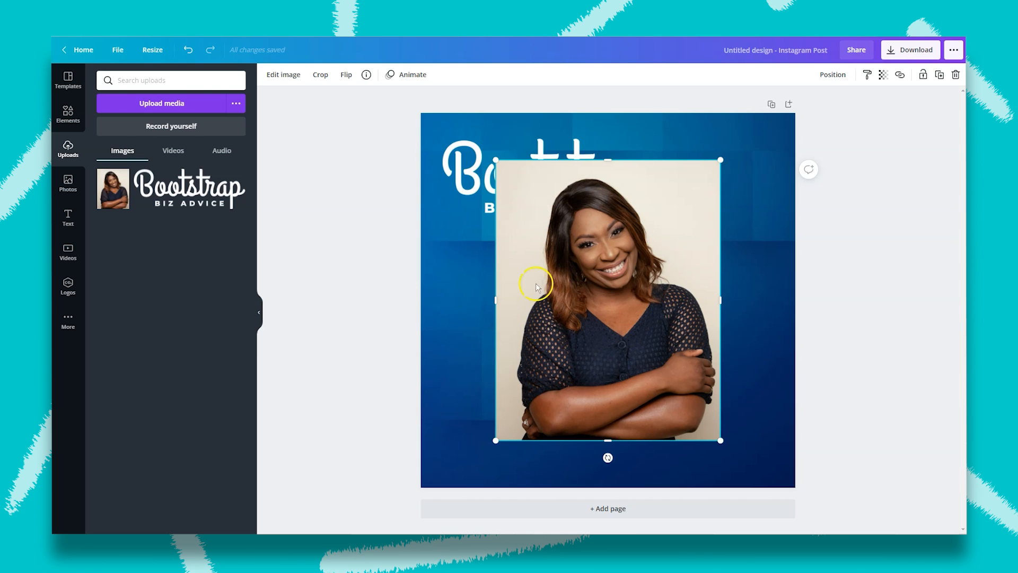
pyautogui.click(283, 74)
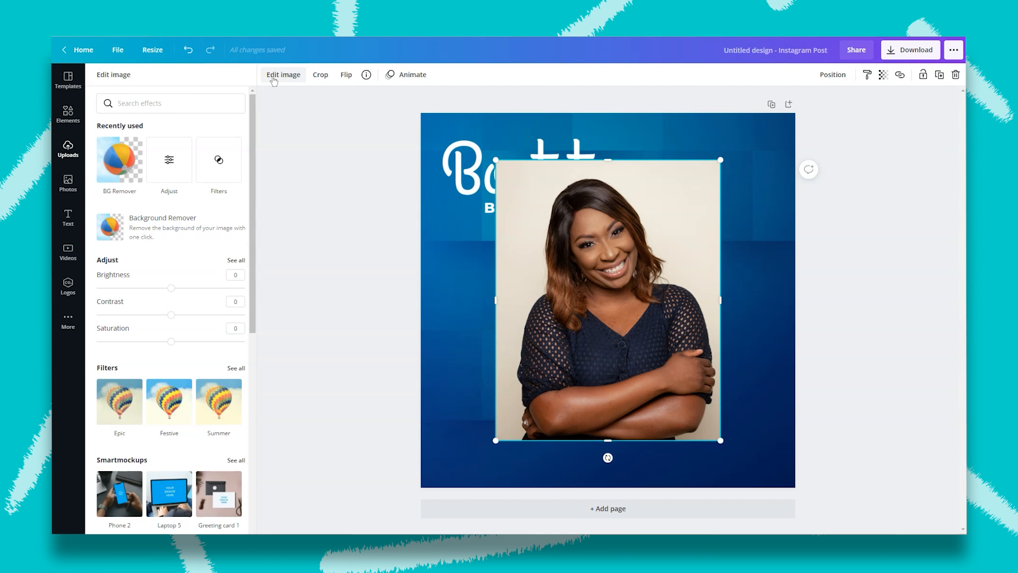
pyautogui.click(119, 160)
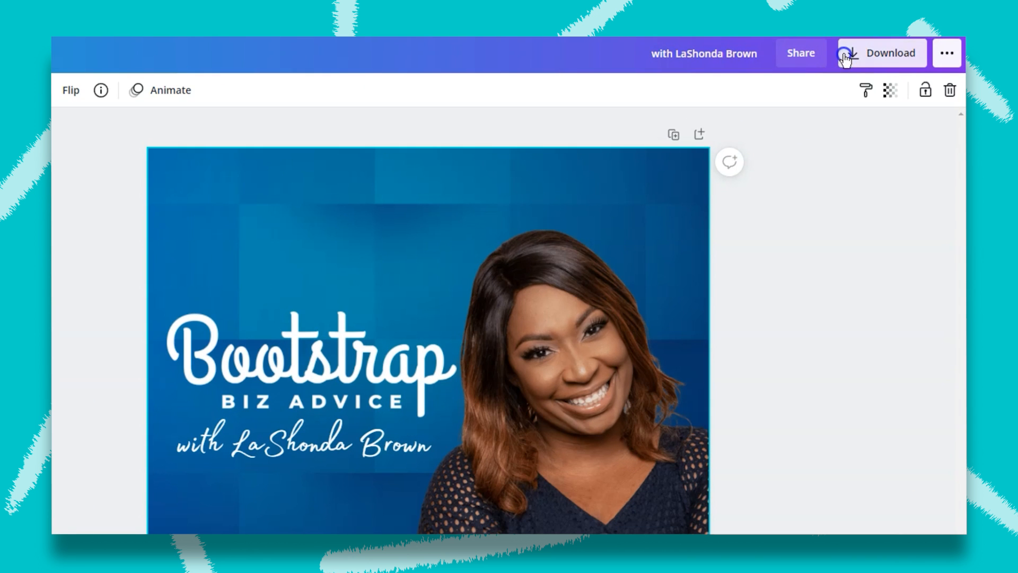
pyautogui.click(881, 52)
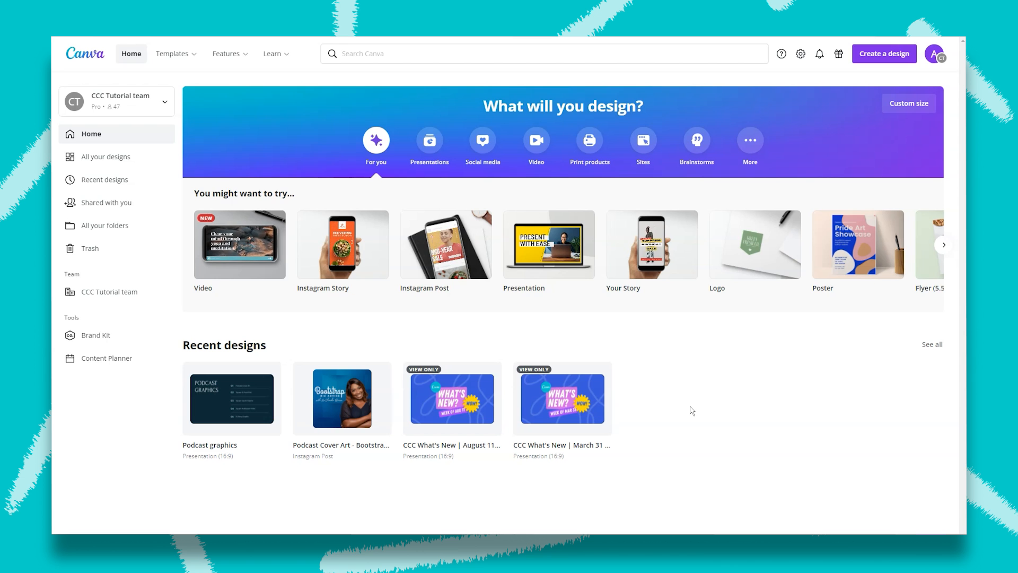
pyautogui.moveTo(367, 401)
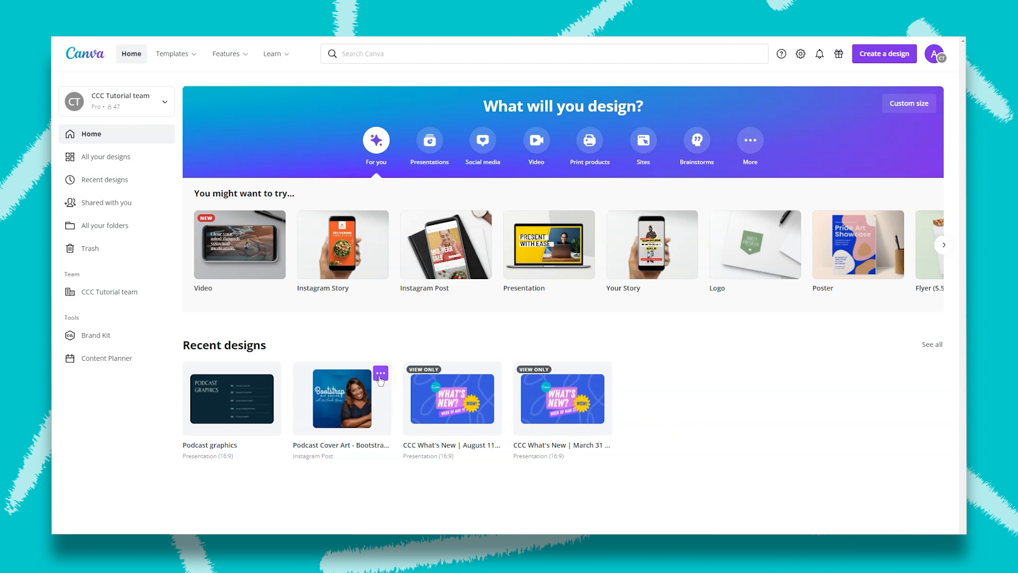
# Duplicate the cover art design from its thumbnail options menu.
pyautogui.click(381, 374)
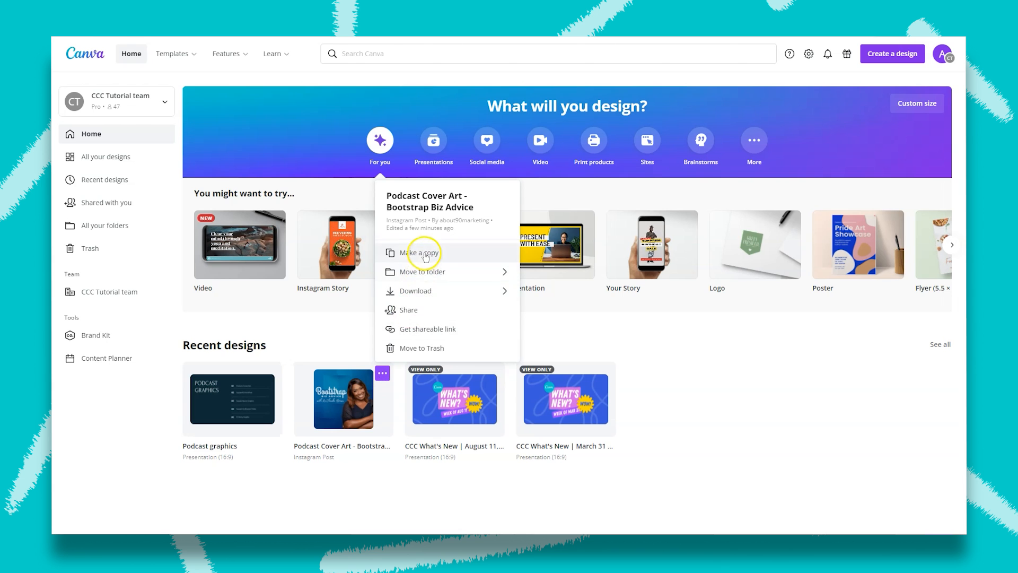
pyautogui.click(420, 252)
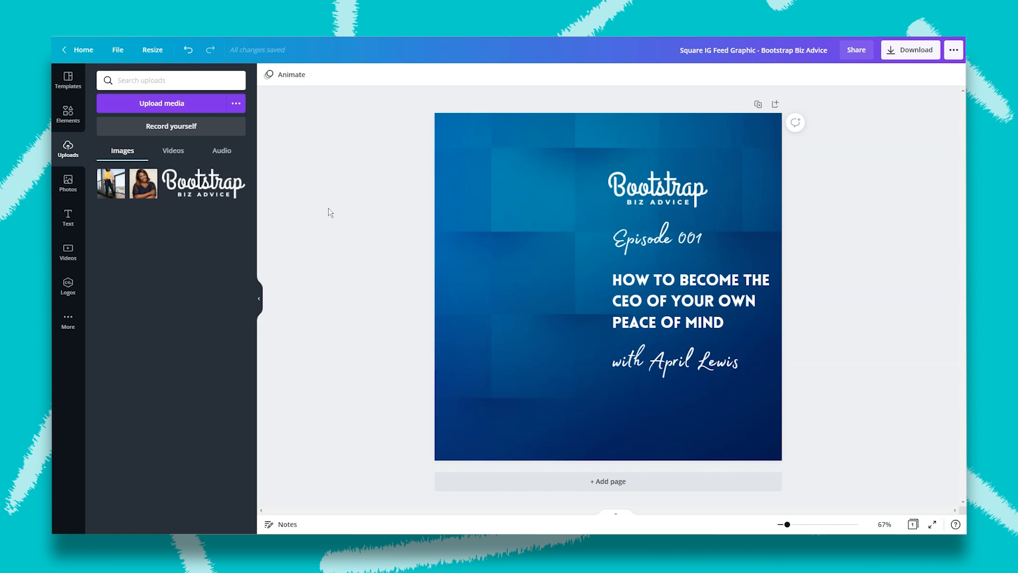
# Add a tall image frame from Elements to the feed graphic's left half, then deselect it.
pyautogui.click(68, 115)
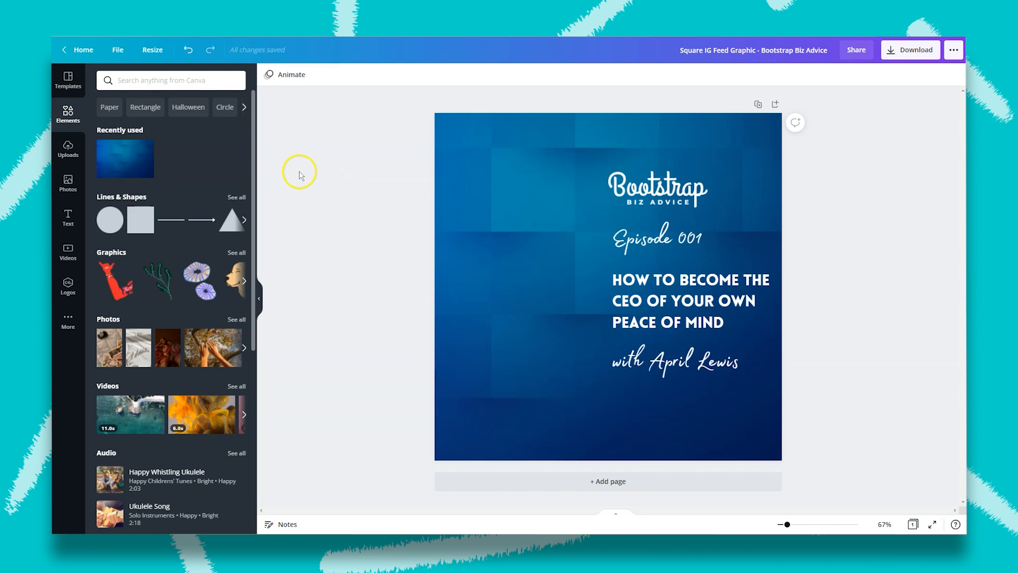
pyautogui.scroll(-3)
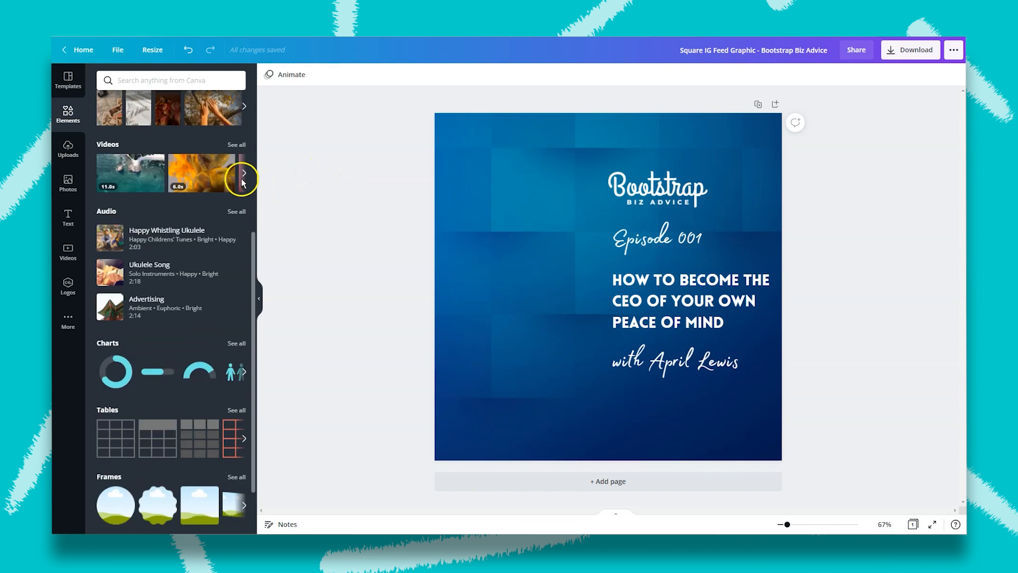
pyautogui.scroll(-3)
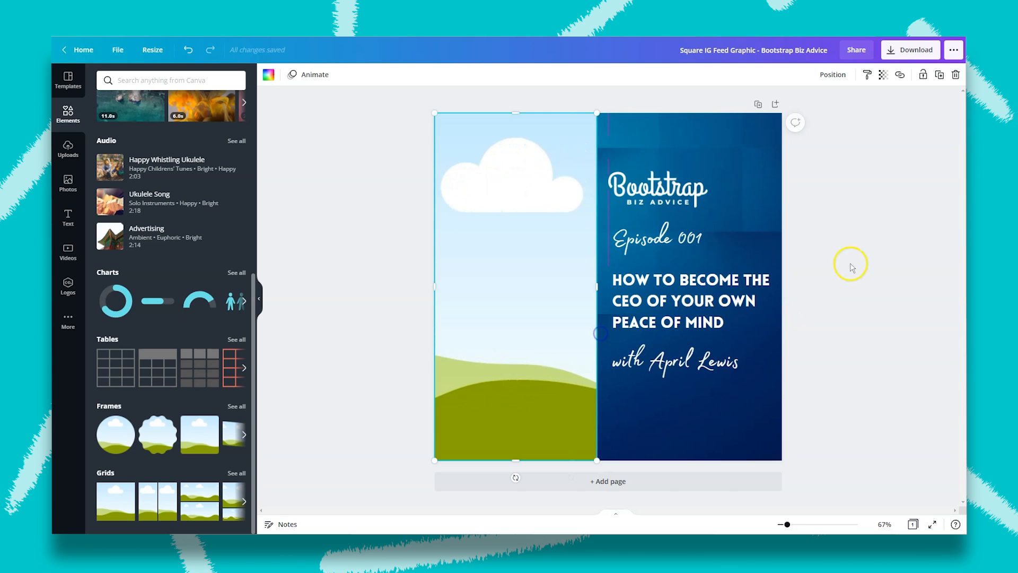
pyautogui.click(67, 150)
pyautogui.write('line')
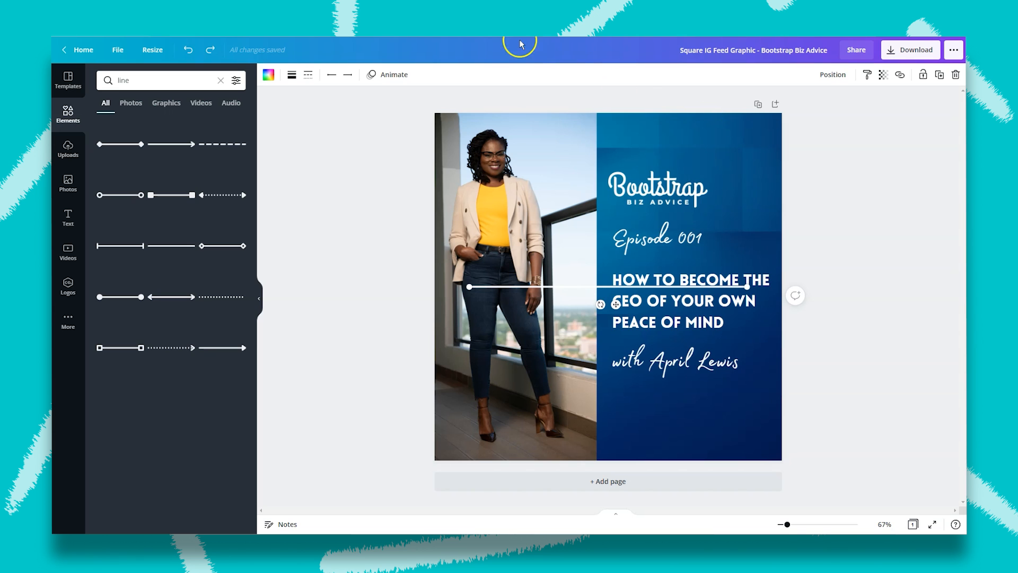
pyautogui.moveTo(291, 74)
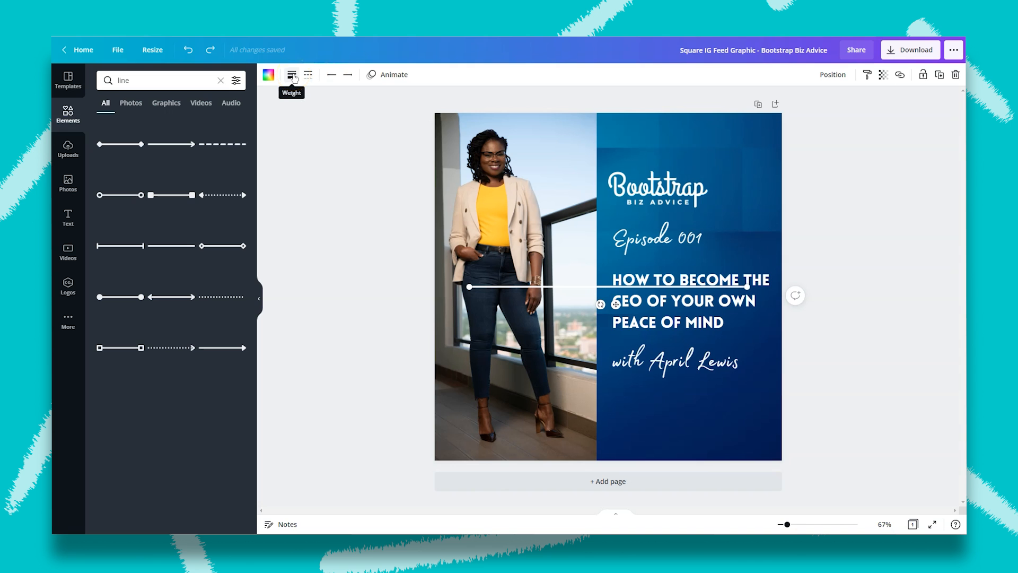
# Adjust the thickness of the white line with the Weight setting.
pyautogui.click(292, 74)
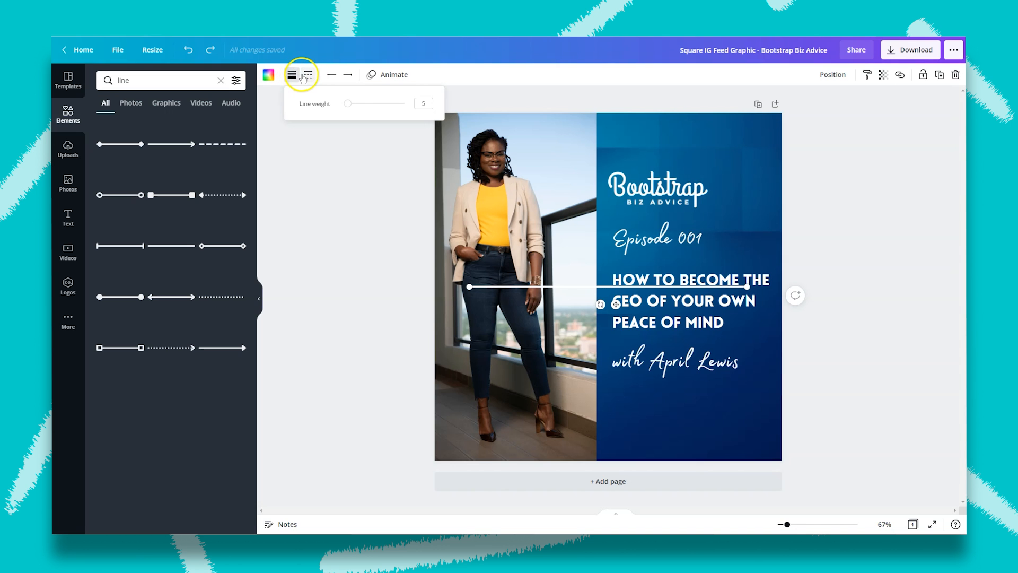
pyautogui.click(308, 74)
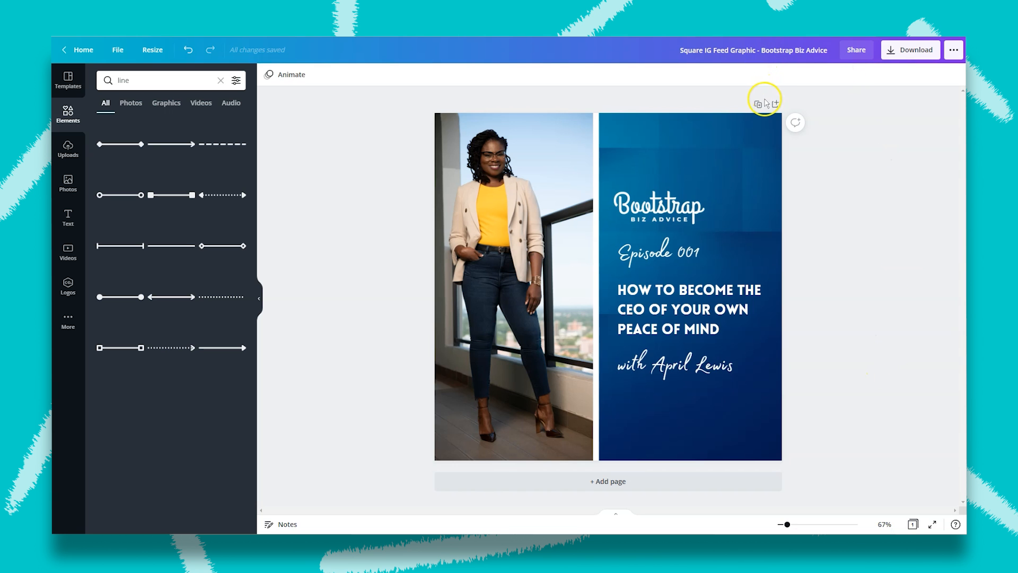
pyautogui.moveTo(757, 104)
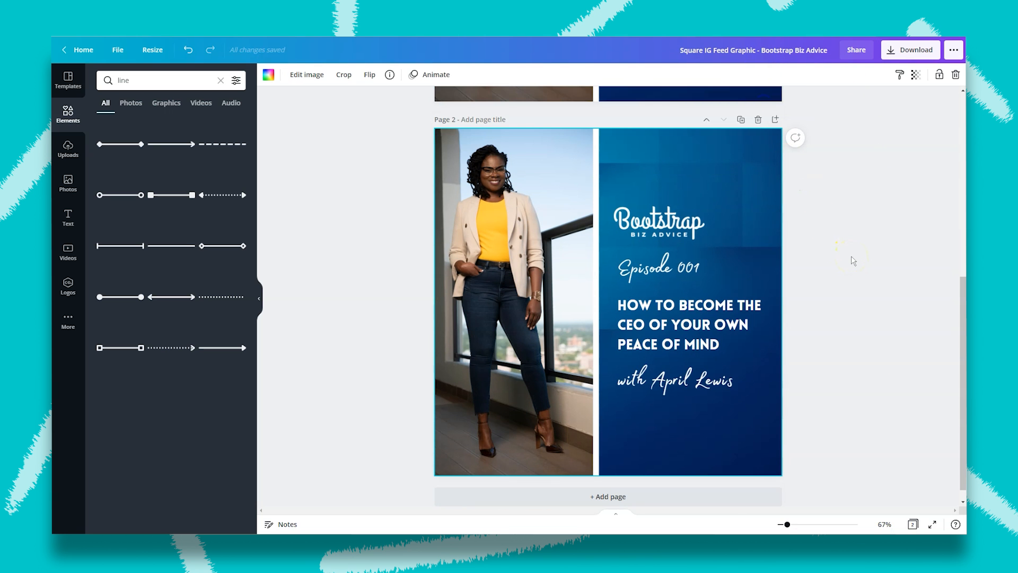
# Scroll down to view the duplicated second page below the original.
pyautogui.scroll(-3)
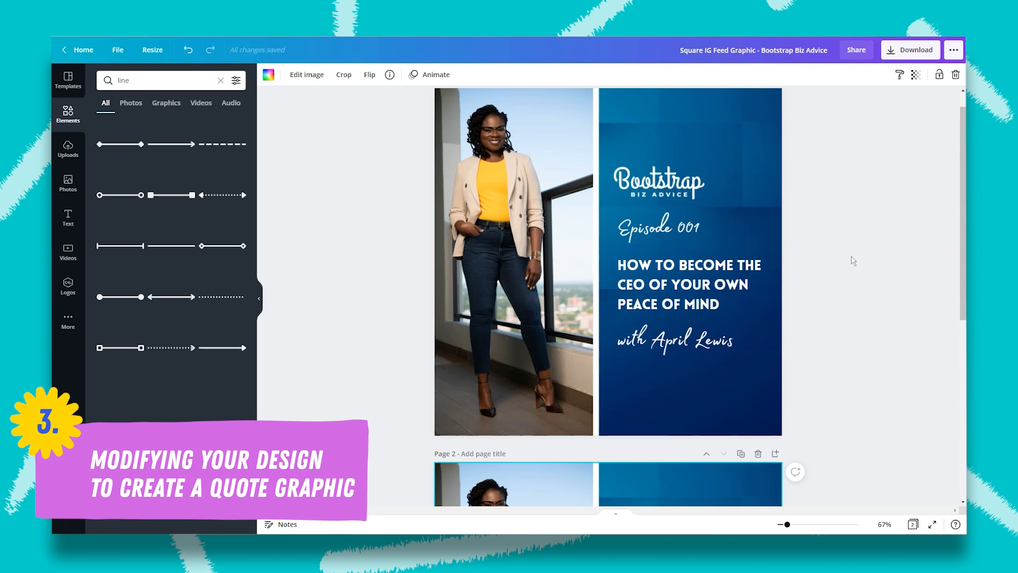
# Scroll down to page 2 to rework it into the square blue layout.
pyautogui.scroll(-3)
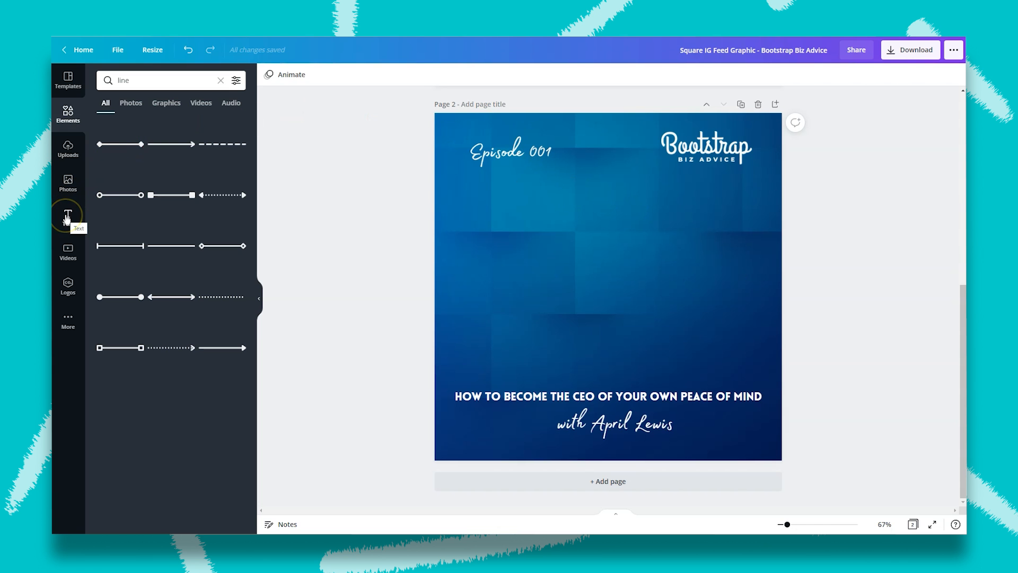
# Give page 2 placeholder body text, a large pale quote mark and a circular host photo.
pyautogui.click(68, 216)
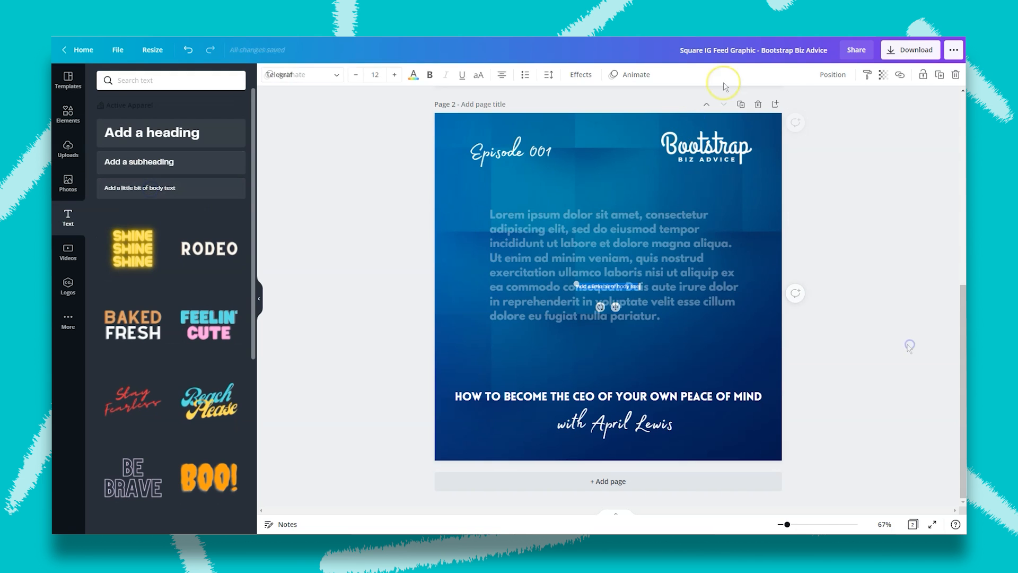
pyautogui.click(905, 346)
pyautogui.write('quote marks')
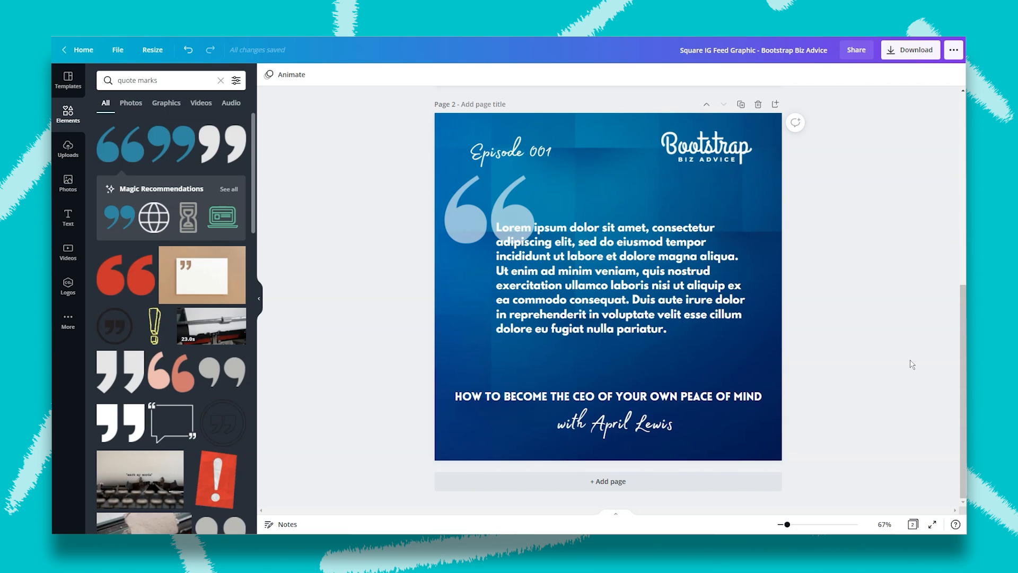
pyautogui.click(68, 148)
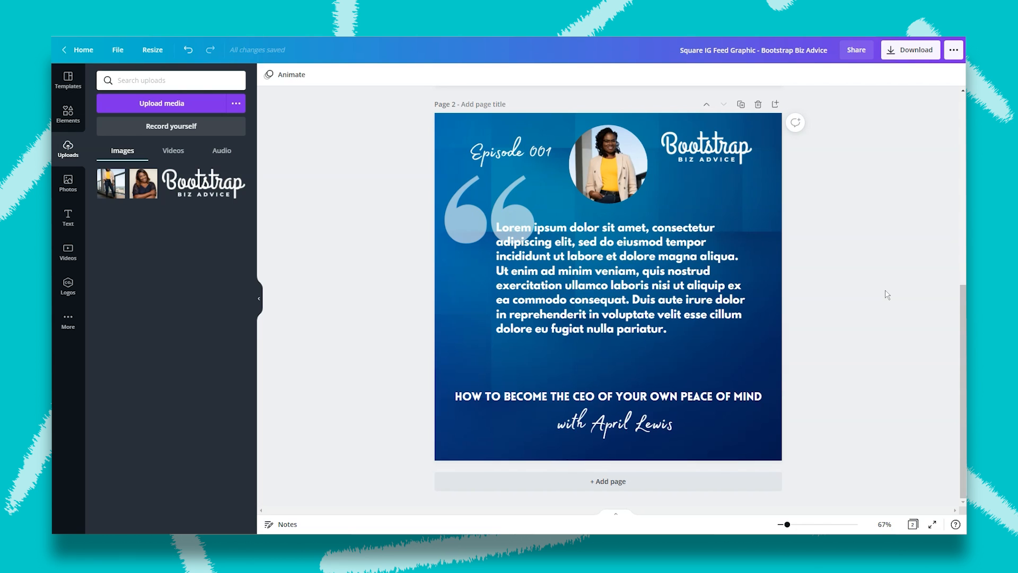
pyautogui.click(607, 162)
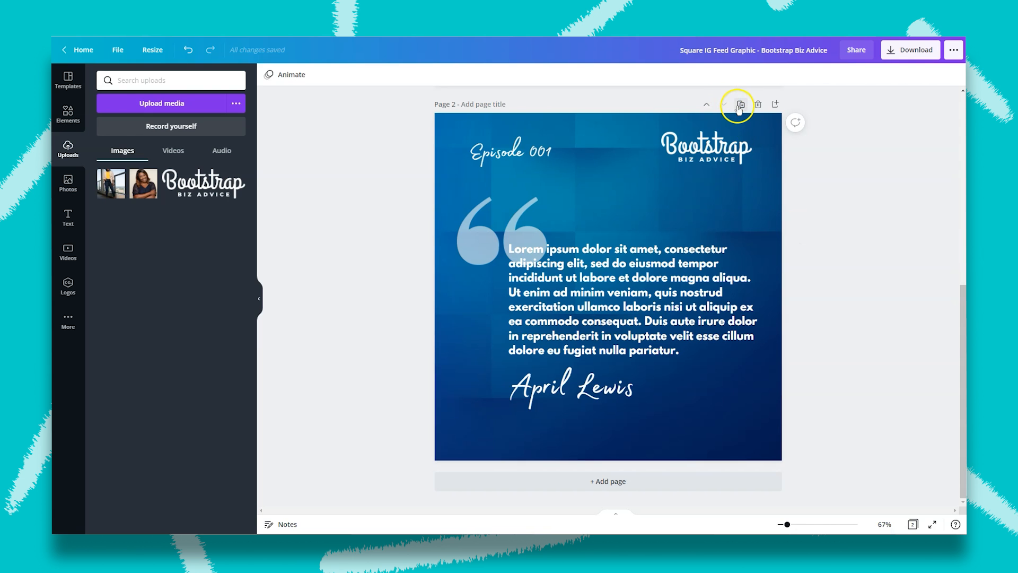
# Duplicate the quote page, then add Sample Audio Clip.mp3 and preview it briefly.
pyautogui.click(739, 105)
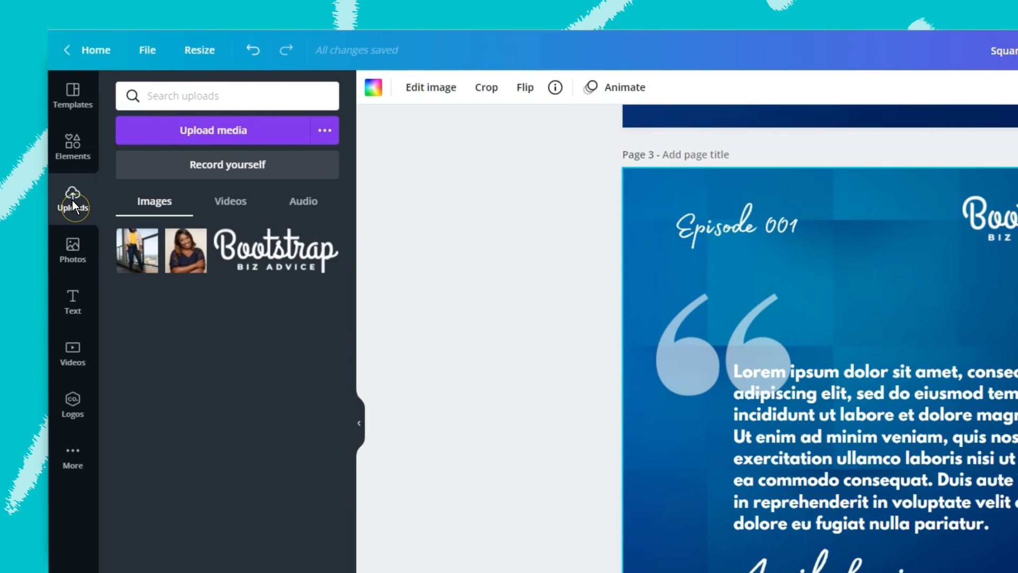
pyautogui.moveTo(198, 223)
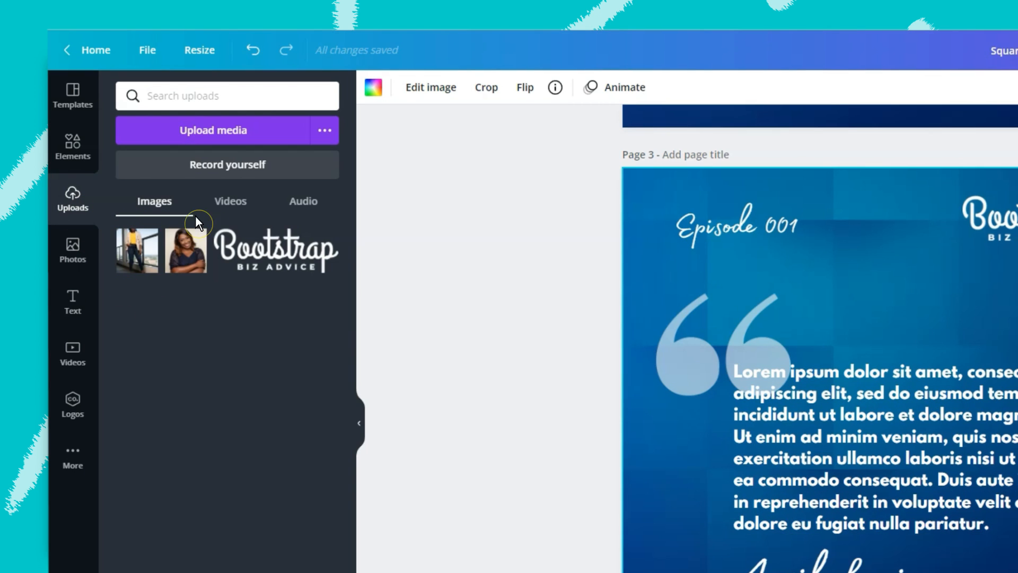
pyautogui.moveTo(306, 205)
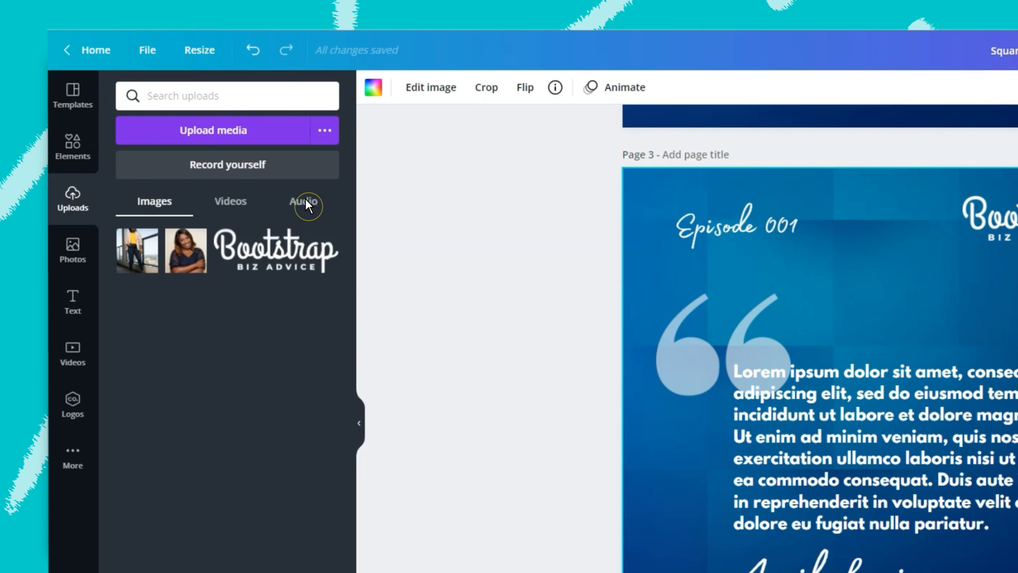
pyautogui.click(303, 201)
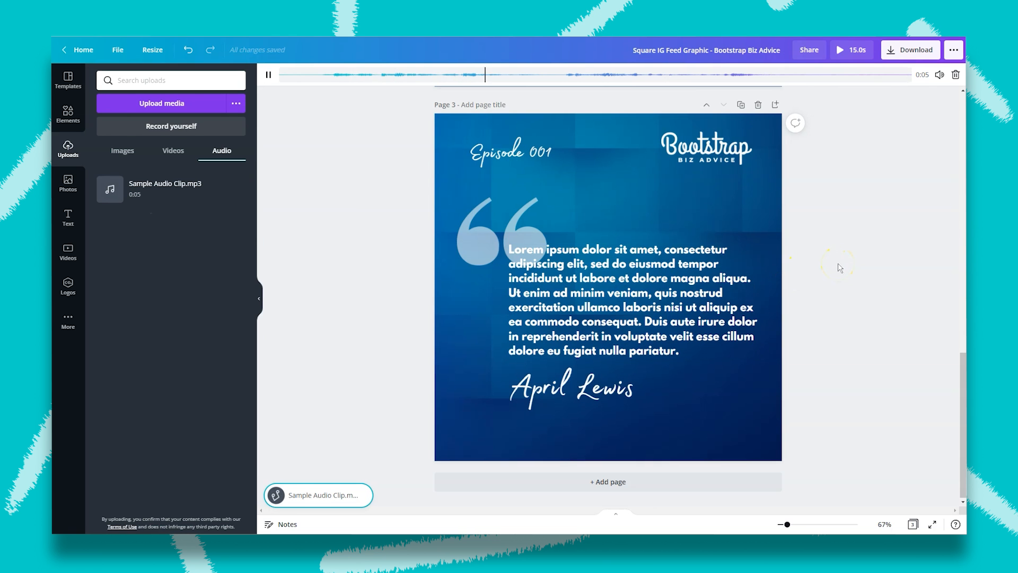
pyautogui.click(268, 74)
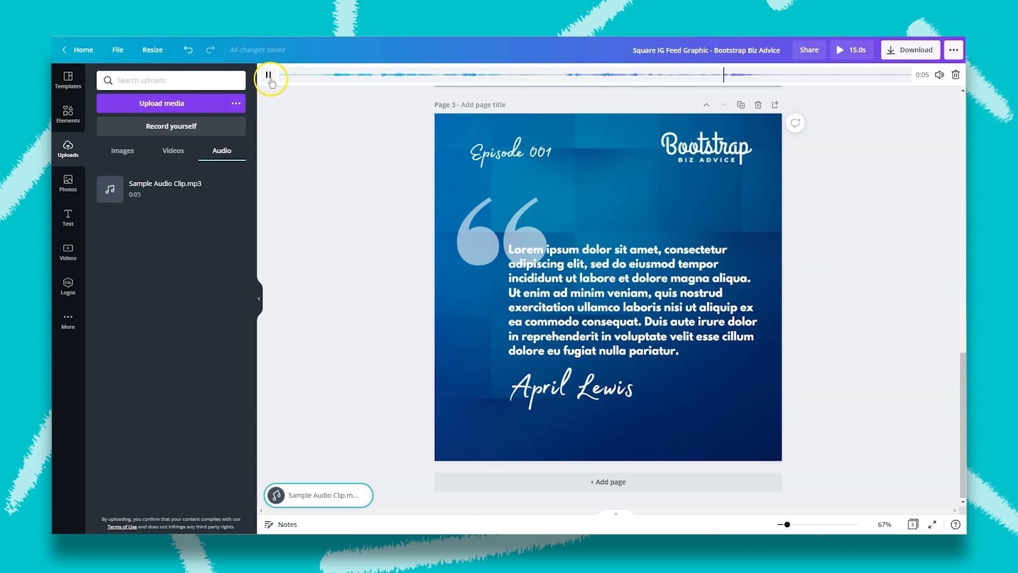
pyautogui.click(267, 75)
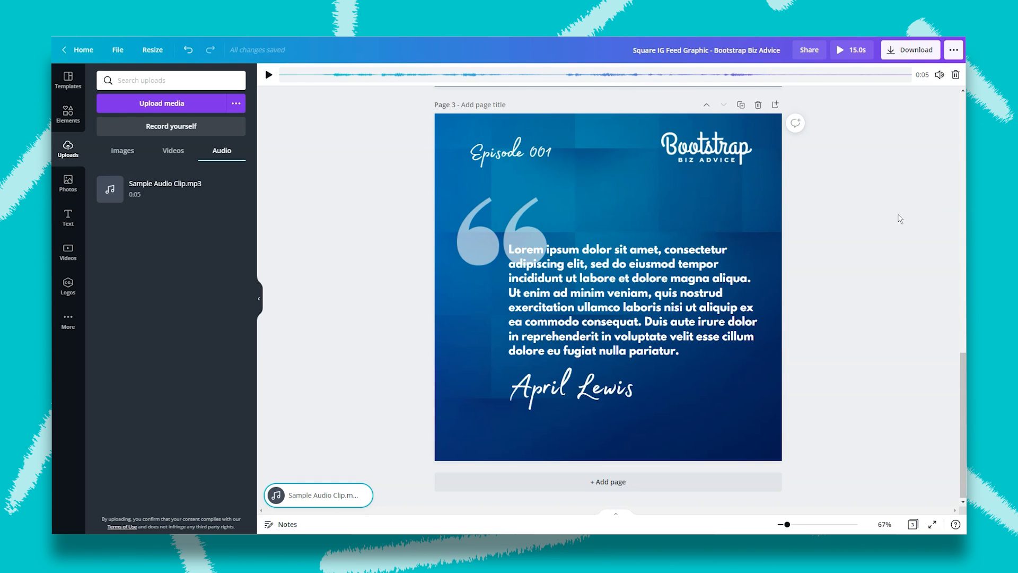
pyautogui.click(578, 295)
pyautogui.write('sound on')
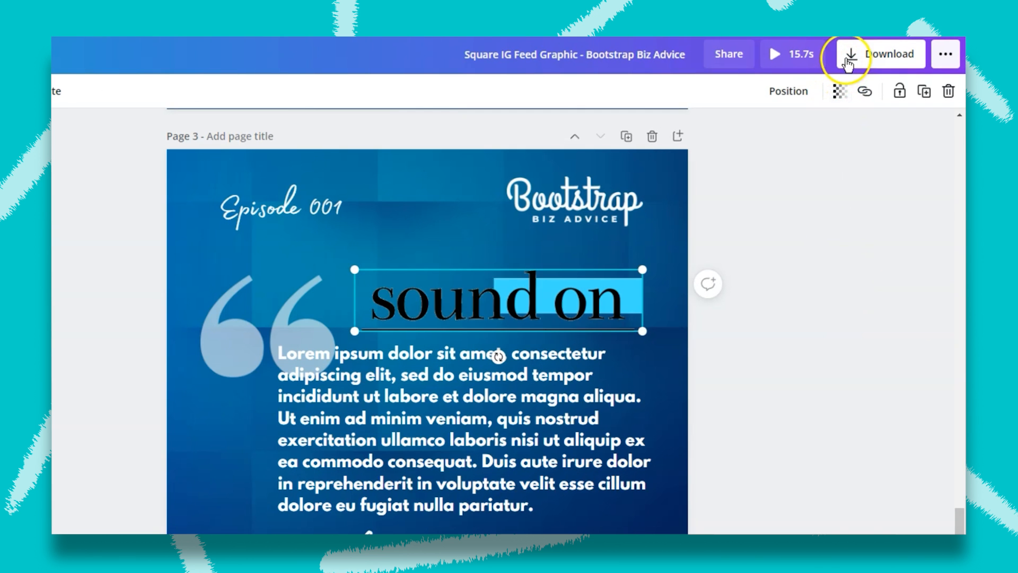
# Open the download panel, which suggests MP4 video with all three pages.
pyautogui.click(867, 53)
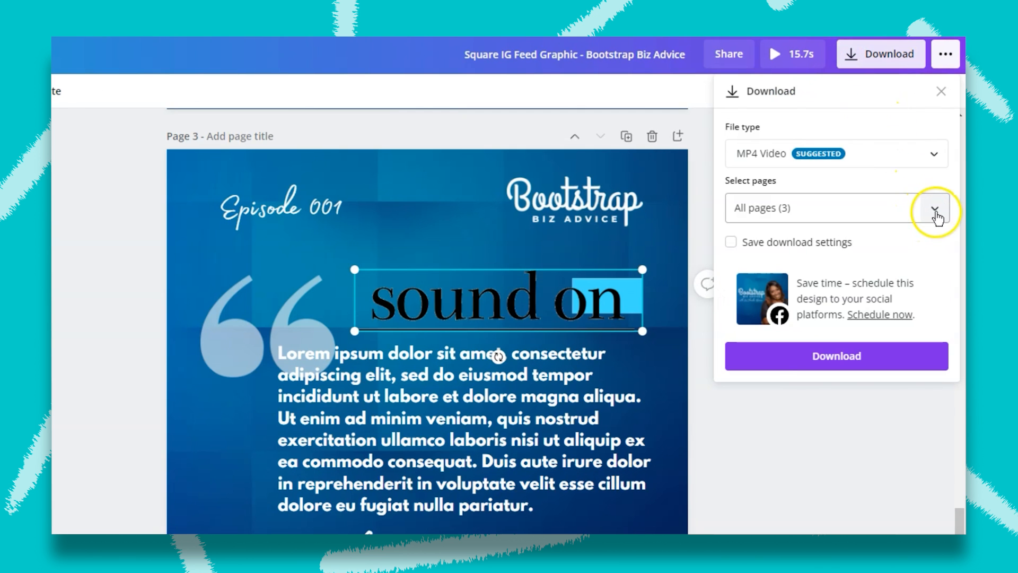
# Download only Page 3, then reposition the sound on label above the paragraph.
pyautogui.click(934, 208)
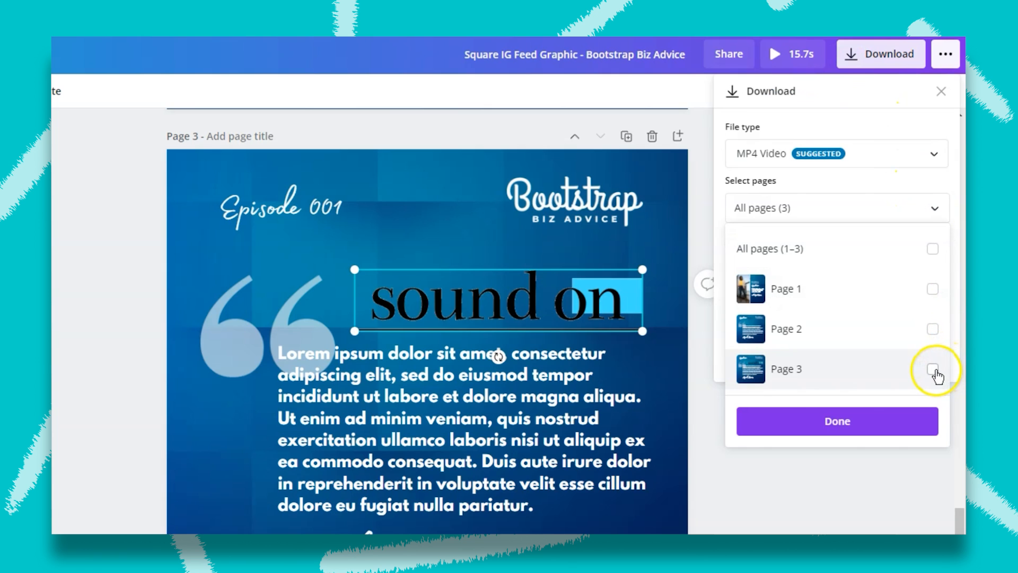
pyautogui.click(933, 370)
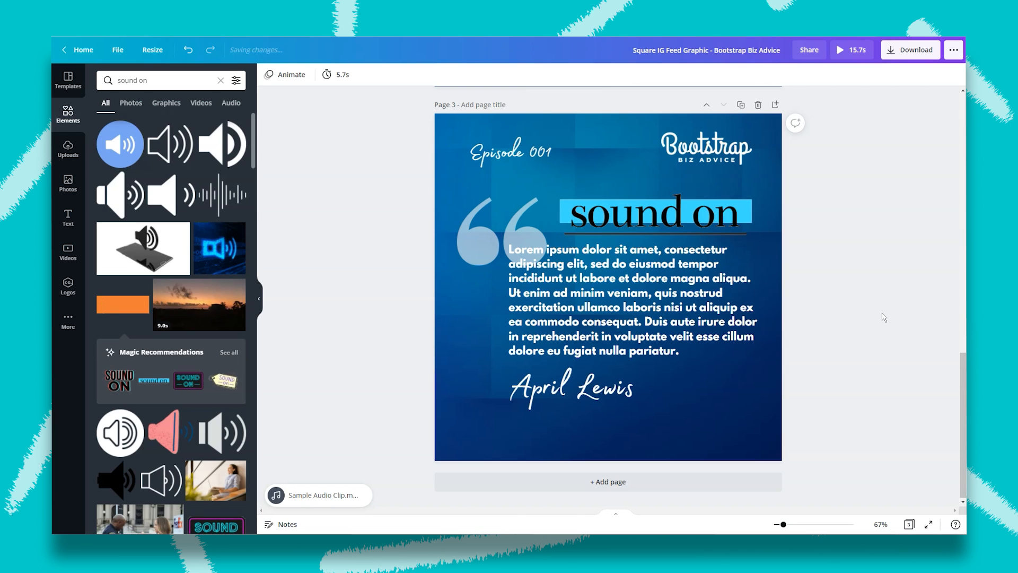
pyautogui.moveTo(874, 312)
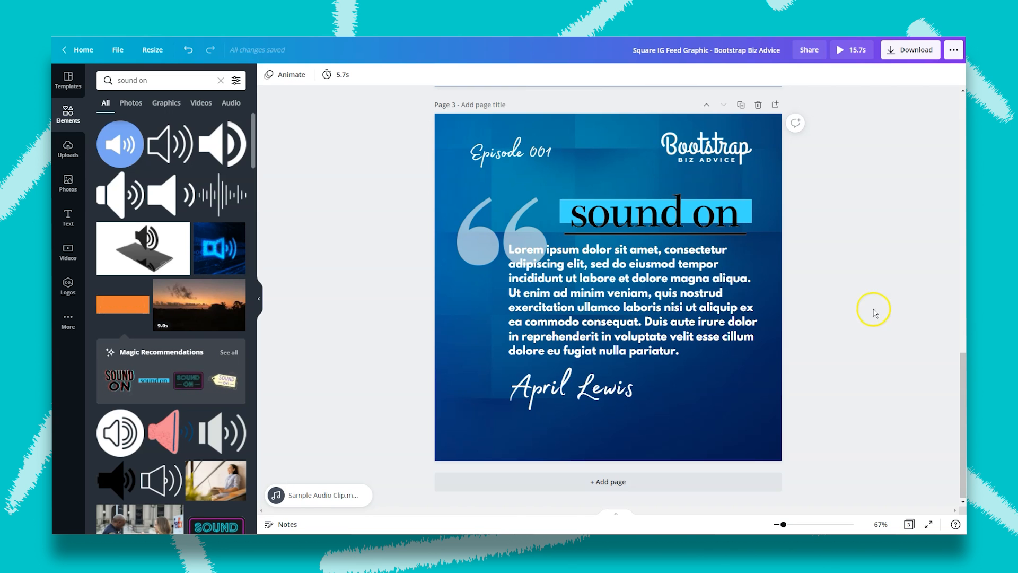
pyautogui.click(153, 50)
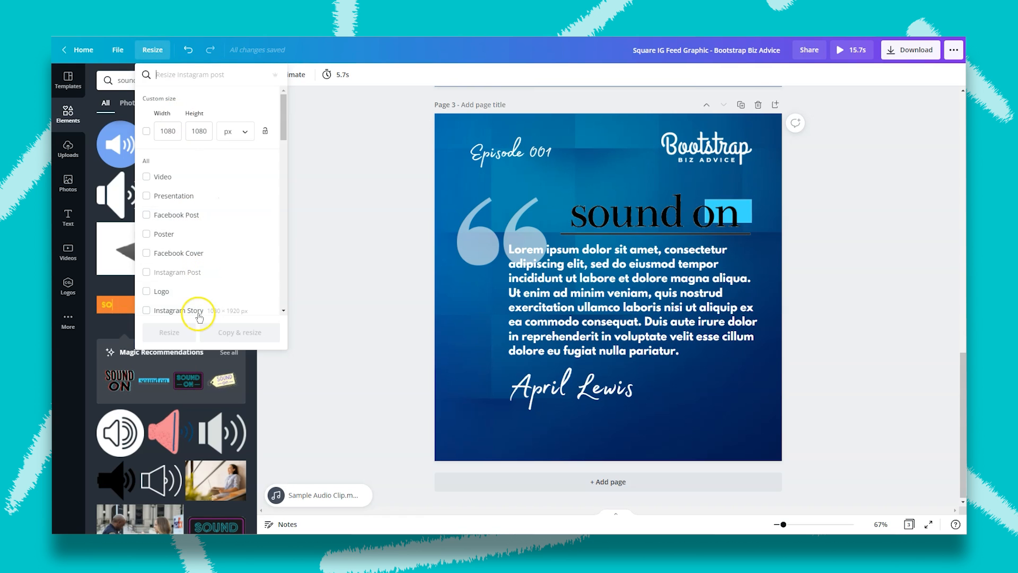
# Make an Instagram Story–sized copy of the feed design.
pyautogui.click(146, 310)
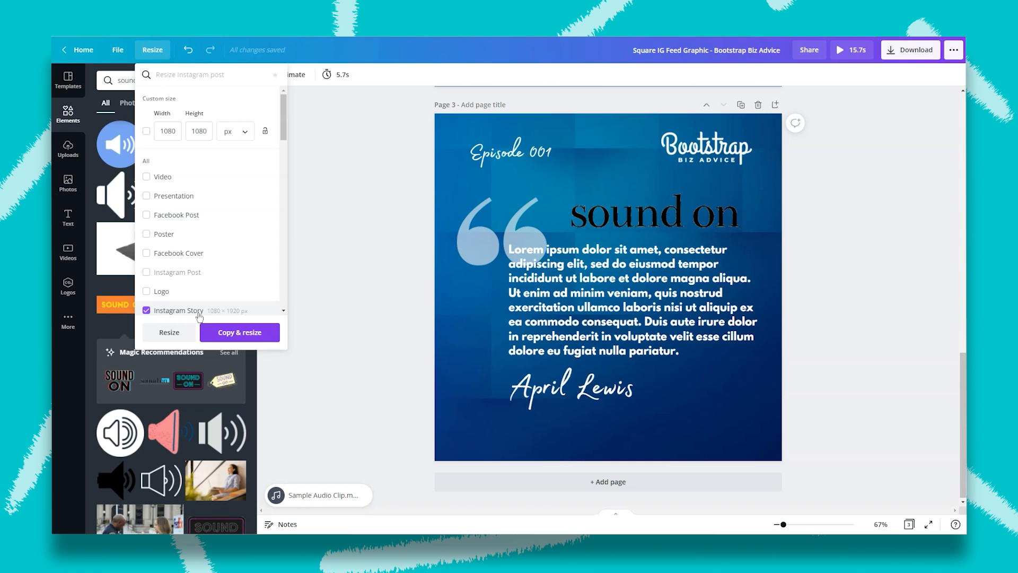
pyautogui.click(239, 332)
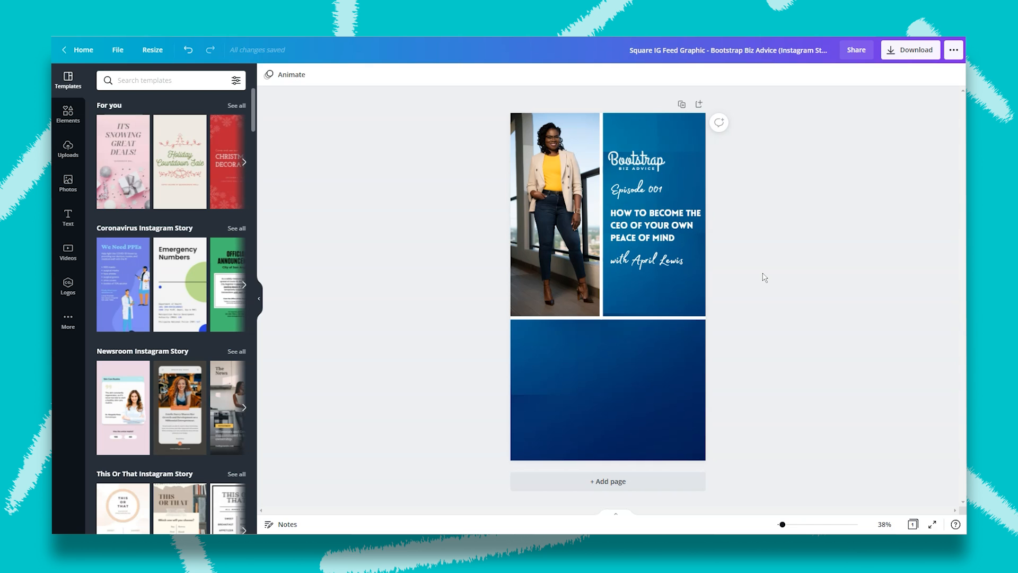
pyautogui.click(68, 148)
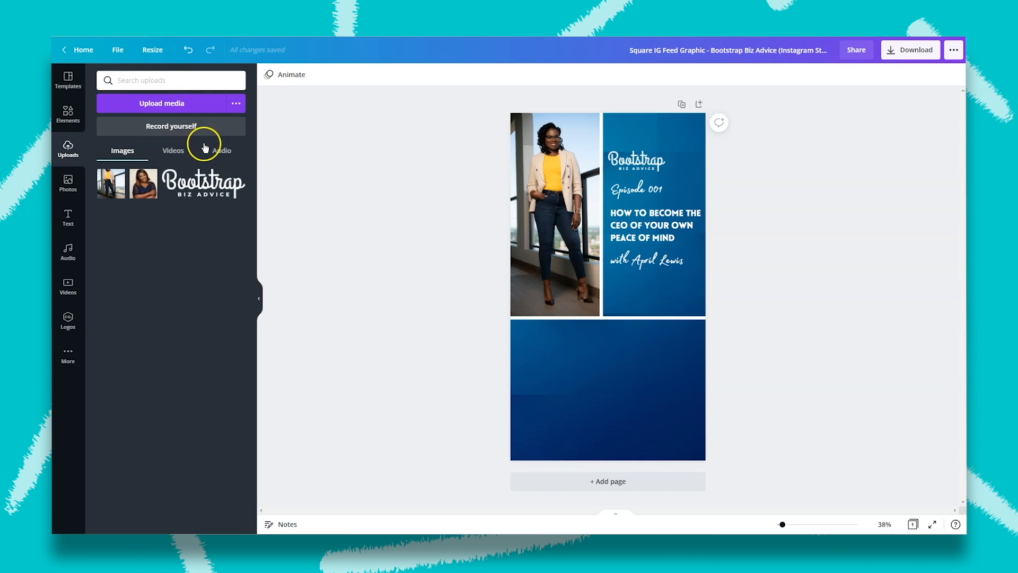
# Add Sample Audio Clip.mp3 to the Story design, making it run 5.0 seconds.
pyautogui.click(222, 151)
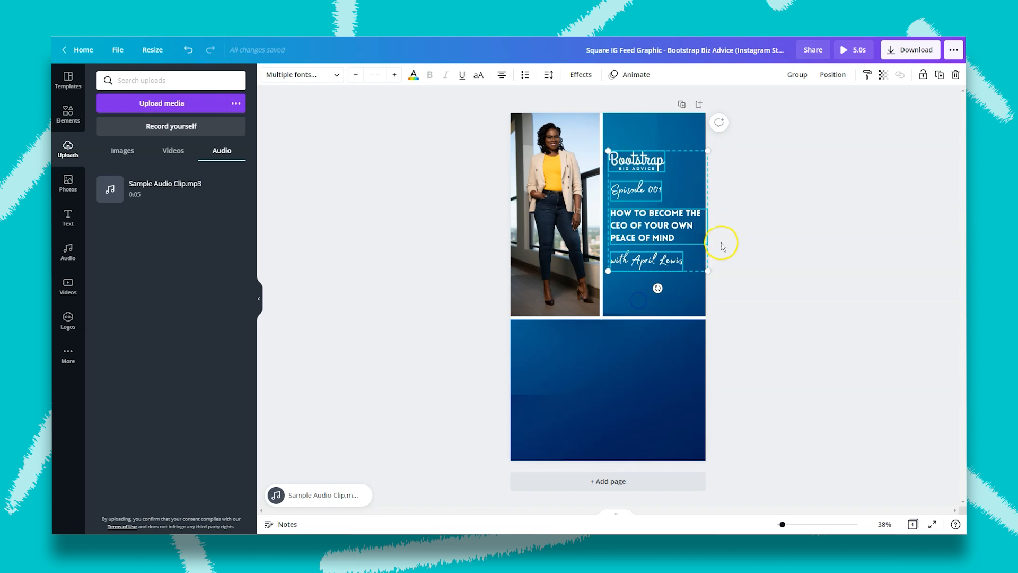
pyautogui.click(796, 74)
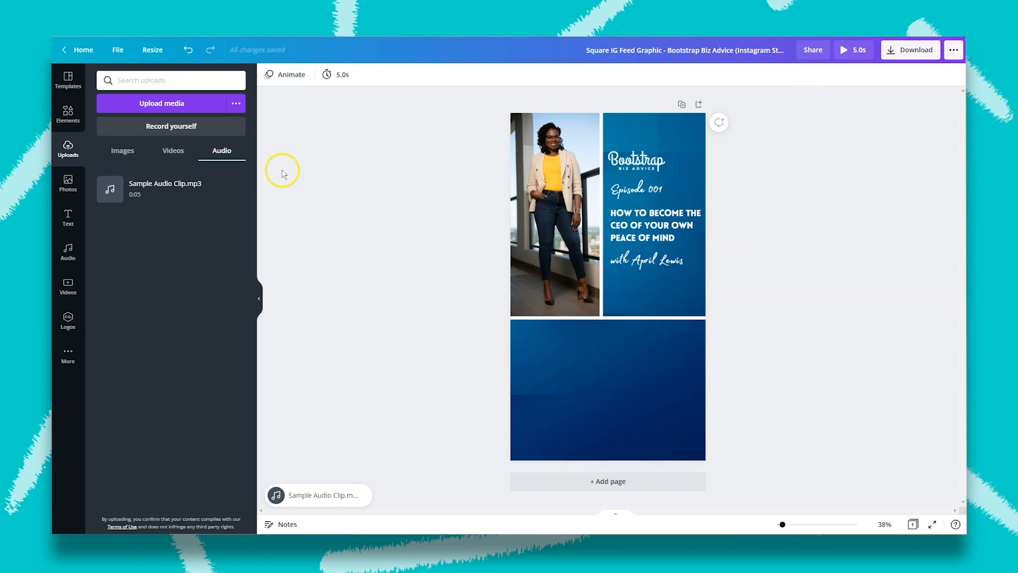
pyautogui.click(290, 75)
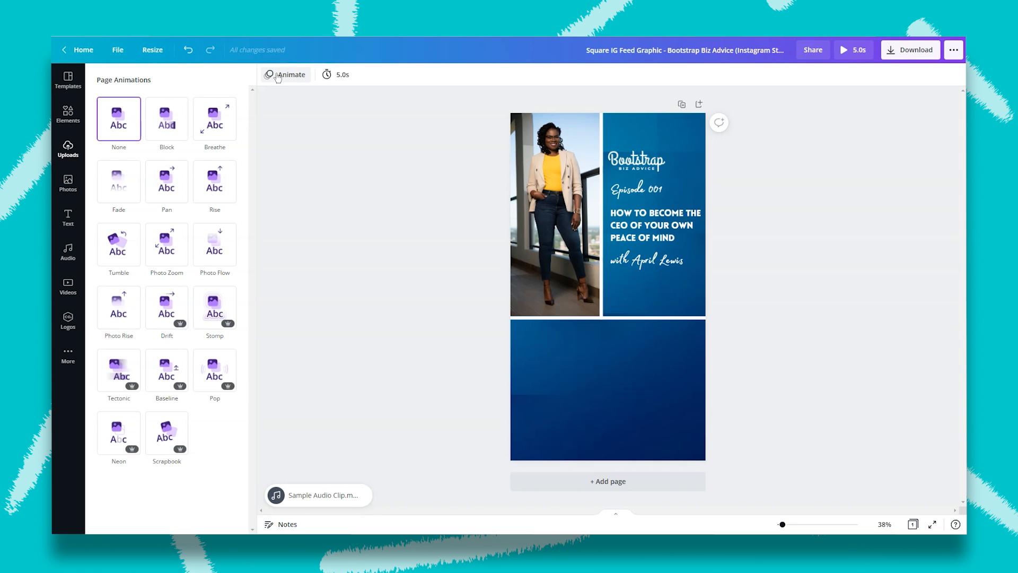
# Preview the Breathe page animation, then apply Rise to the Story page.
pyautogui.click(214, 118)
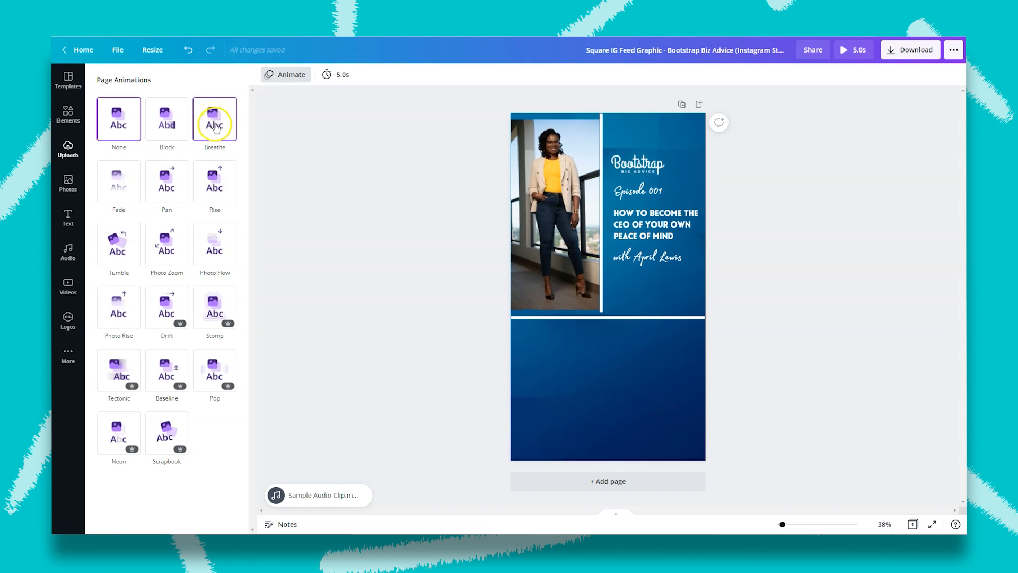
pyautogui.click(214, 182)
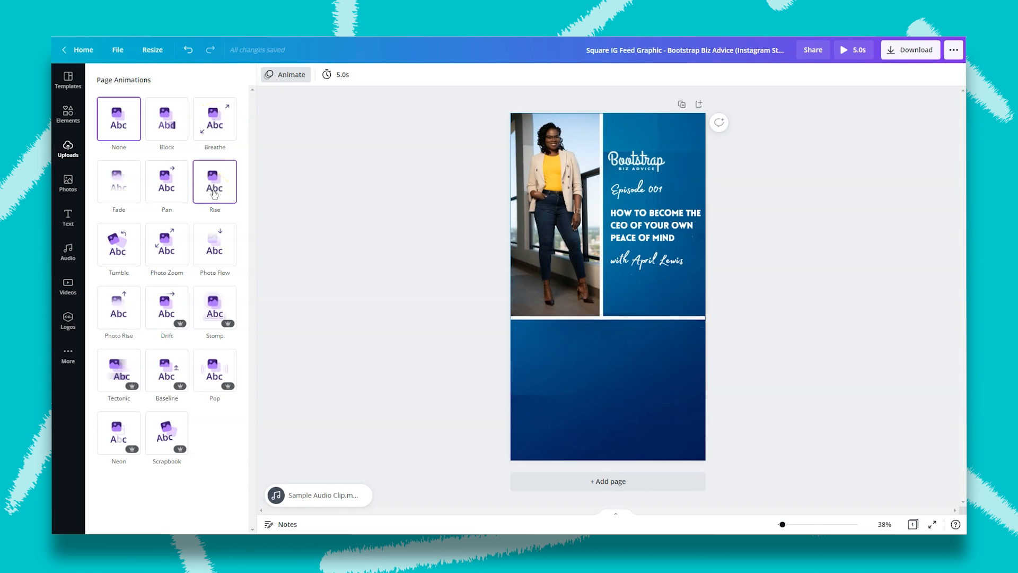
pyautogui.click(214, 180)
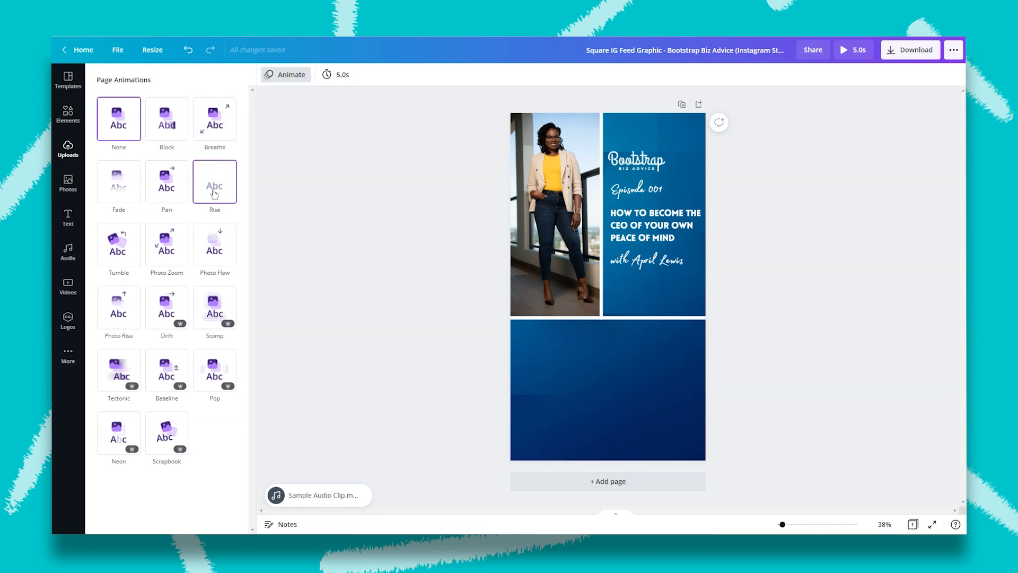